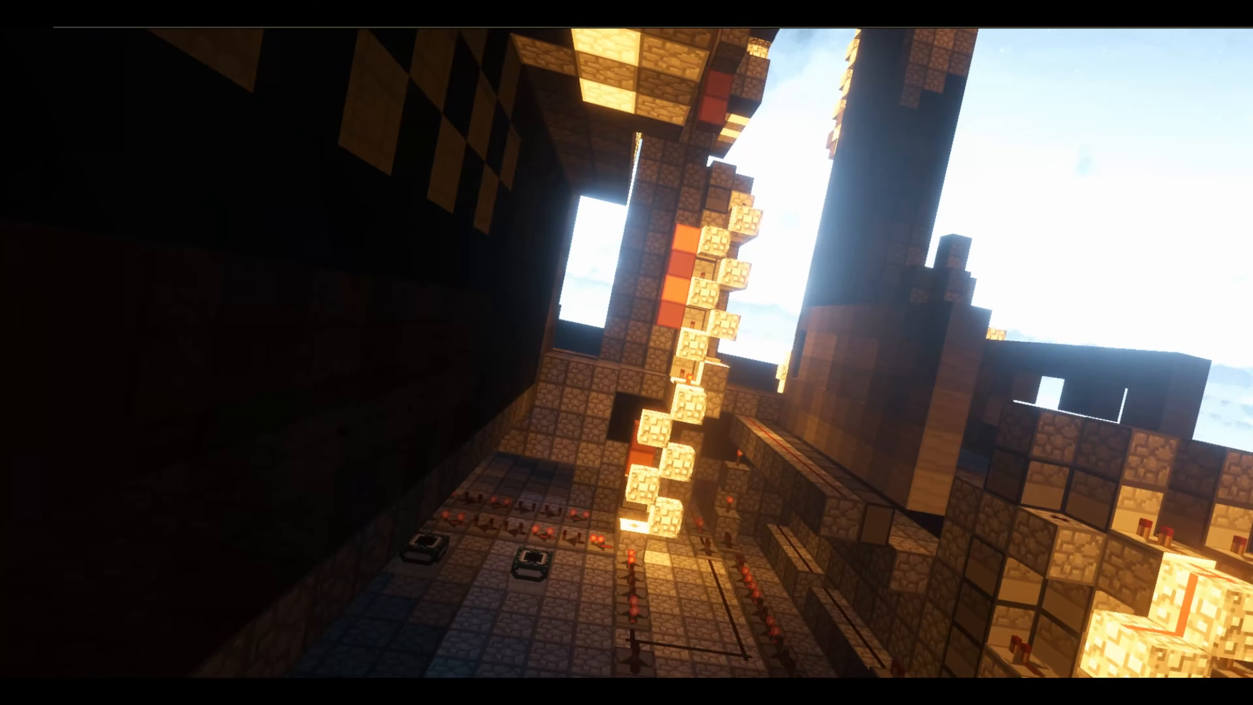
mouse_move(626, 353)
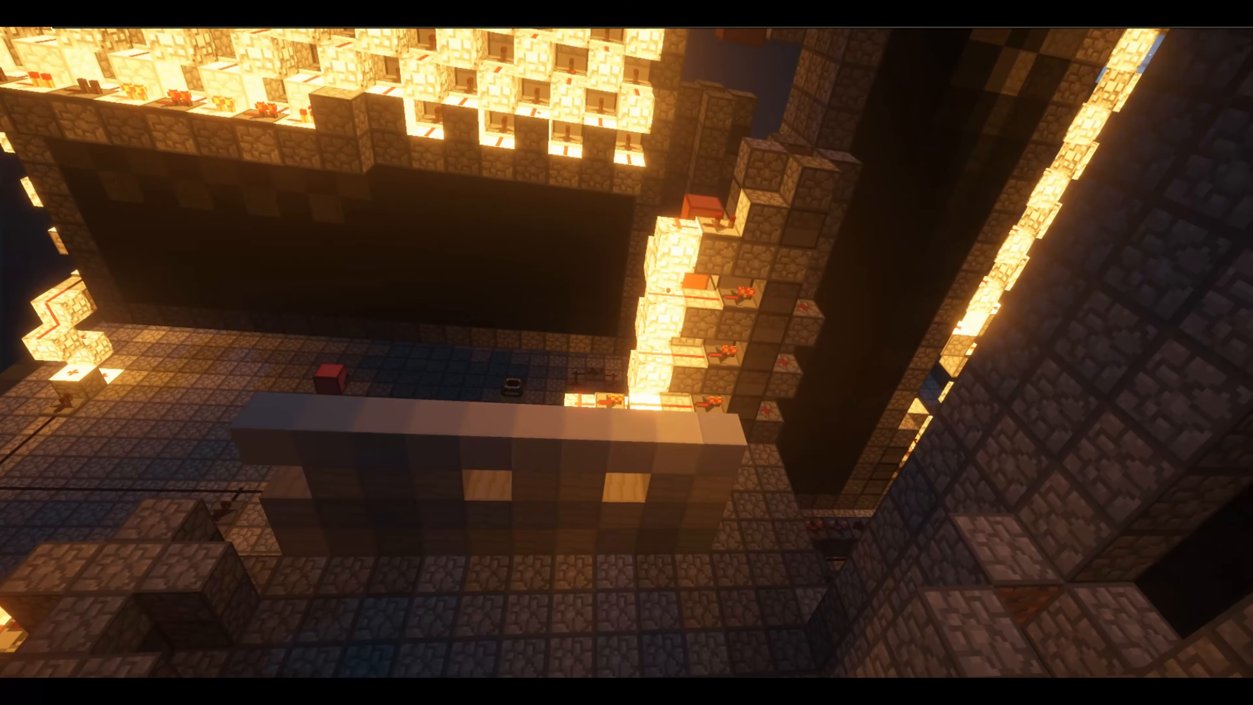